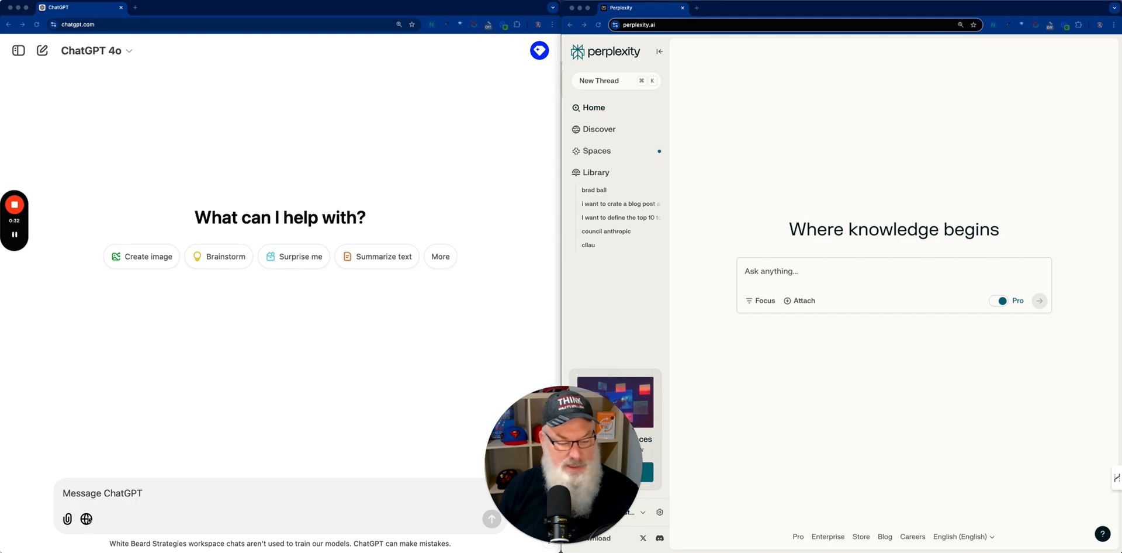
Turn on ChatGPT web search and enter 'jonathan mast' in both ChatGPT and Perplexity.
left_click(87, 519)
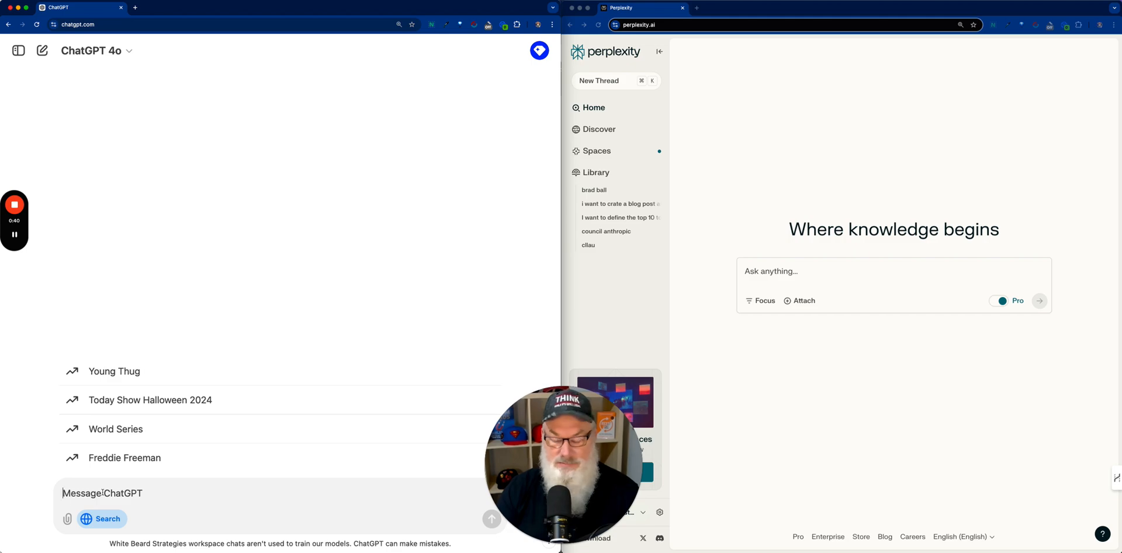
type("jonathan mast")
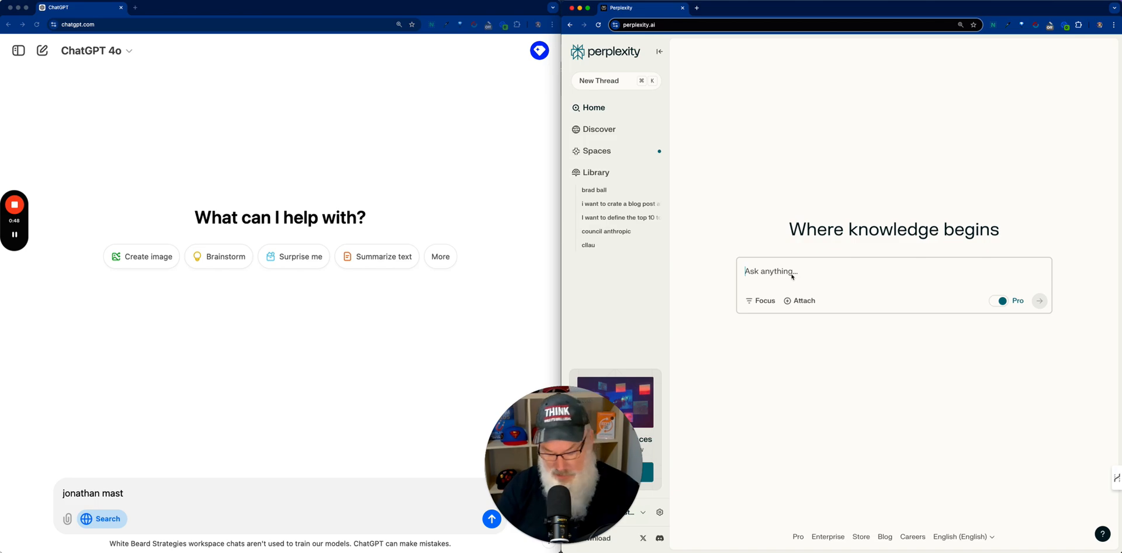
type("jonathan mast")
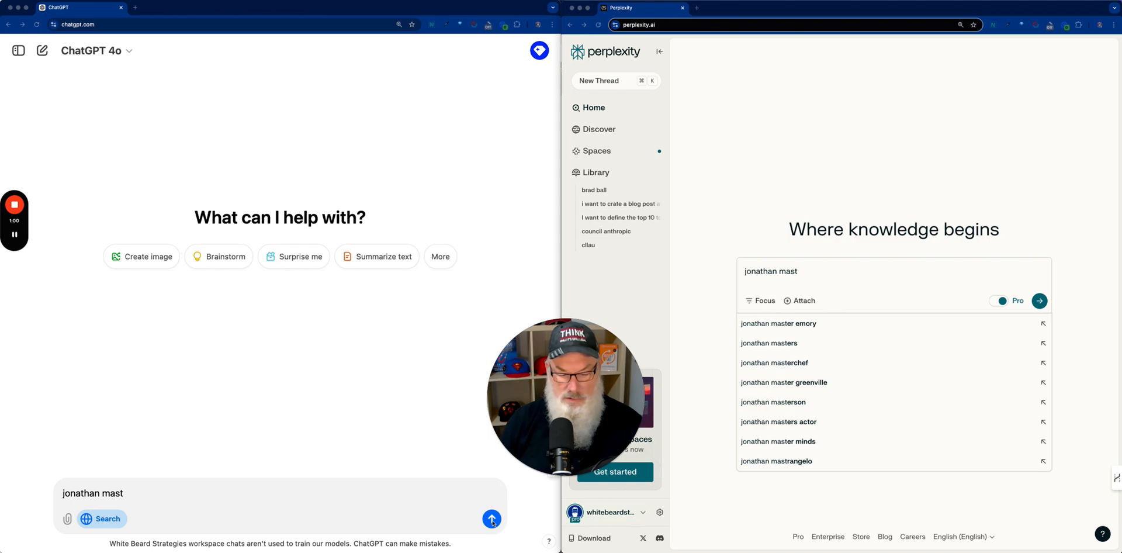
Submit the 'jonathan mast' query to both ChatGPT search and Perplexity.
left_click(491, 518)
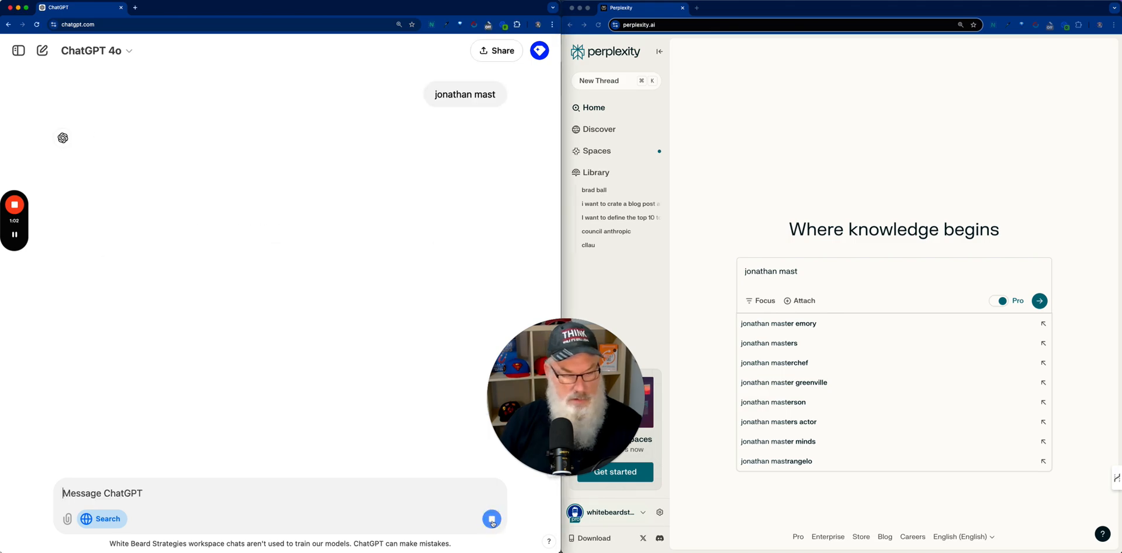
left_click(491, 519)
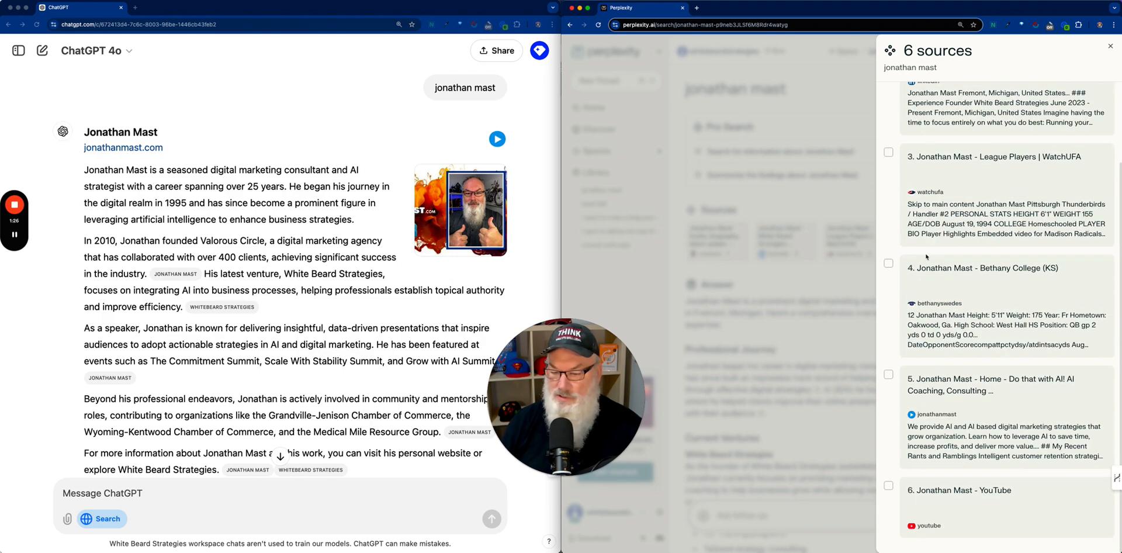
mouse_move(807, 277)
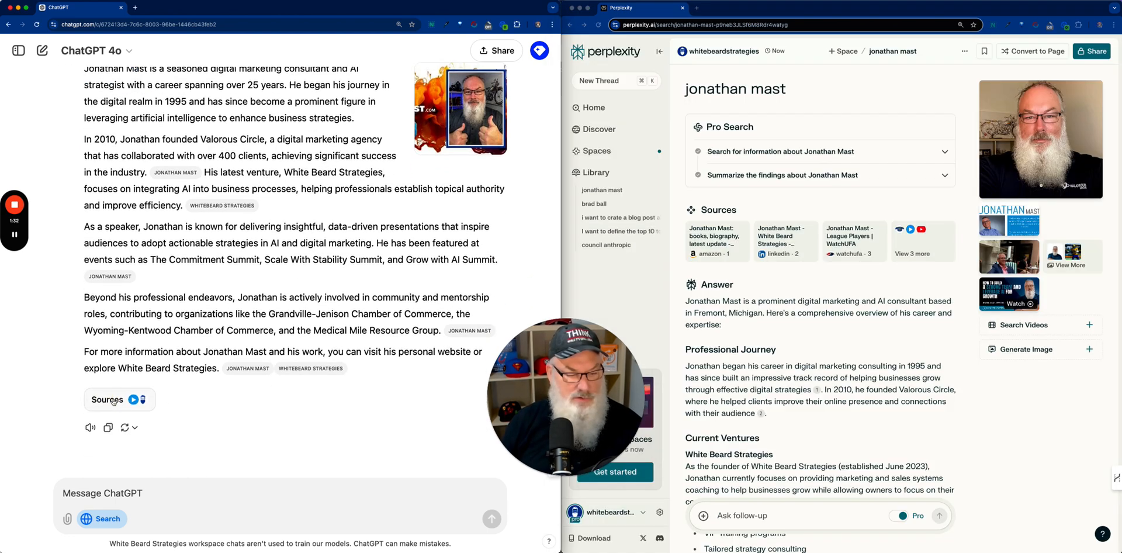
Review and close ChatGPT's cited source links for 'jonathan mast', then start a fresh chat.
left_click(108, 400)
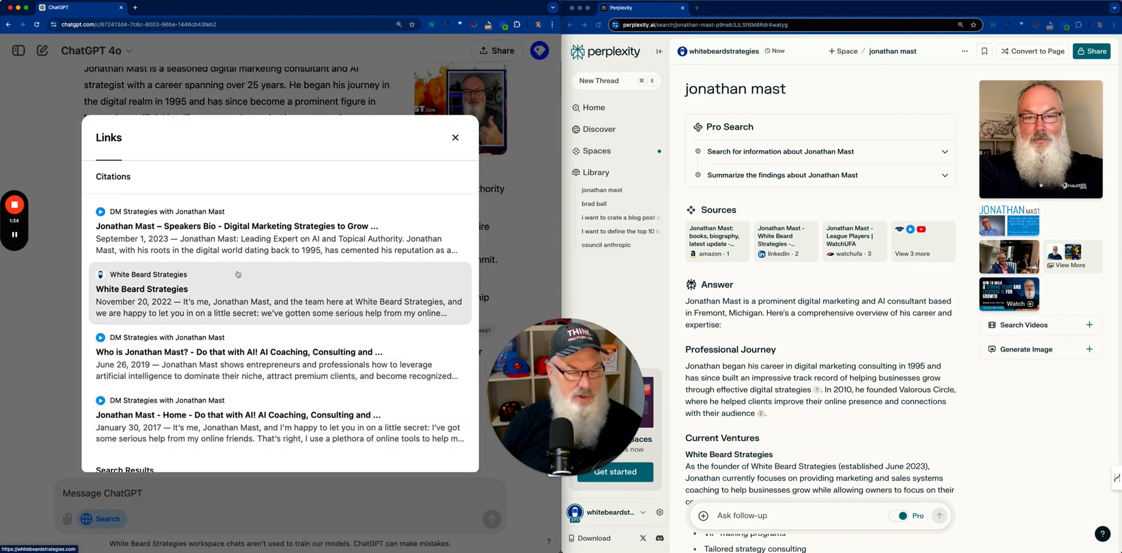
scroll("down", 3)
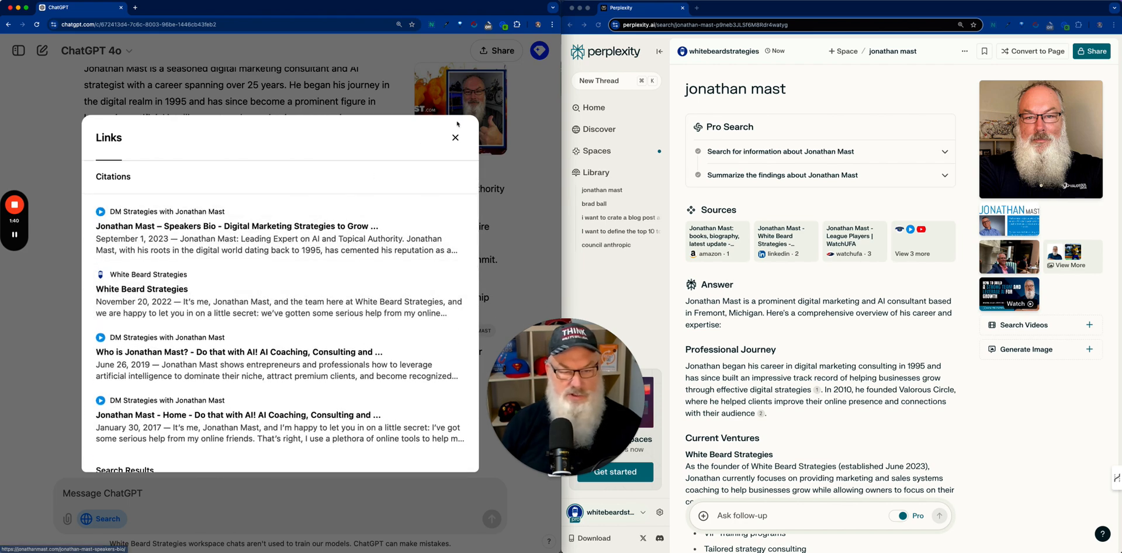
left_click(455, 137)
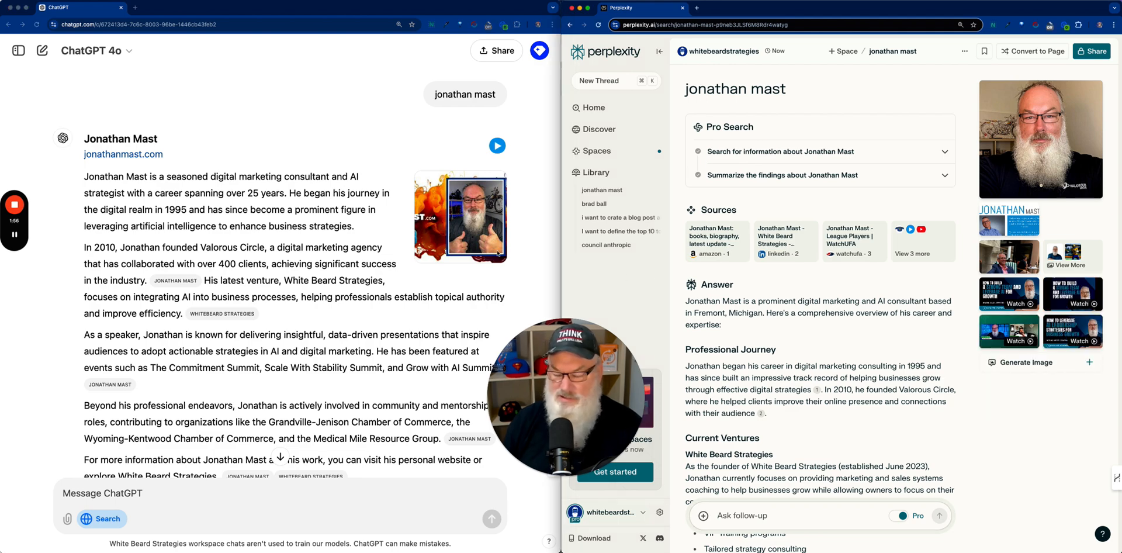
scroll("down", 3)
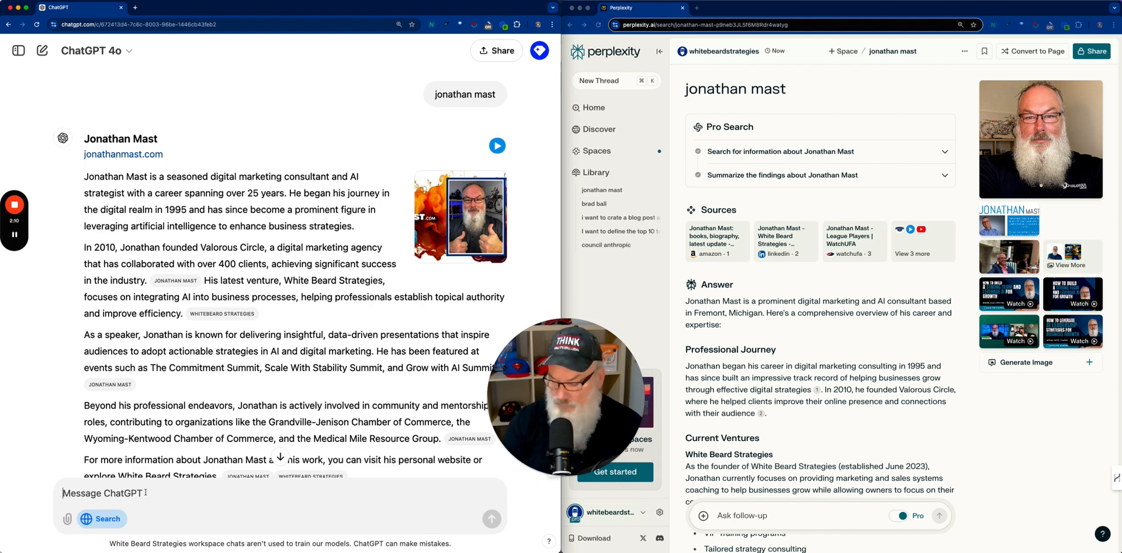
type("hatgpt.com/?model=gpt-4o")
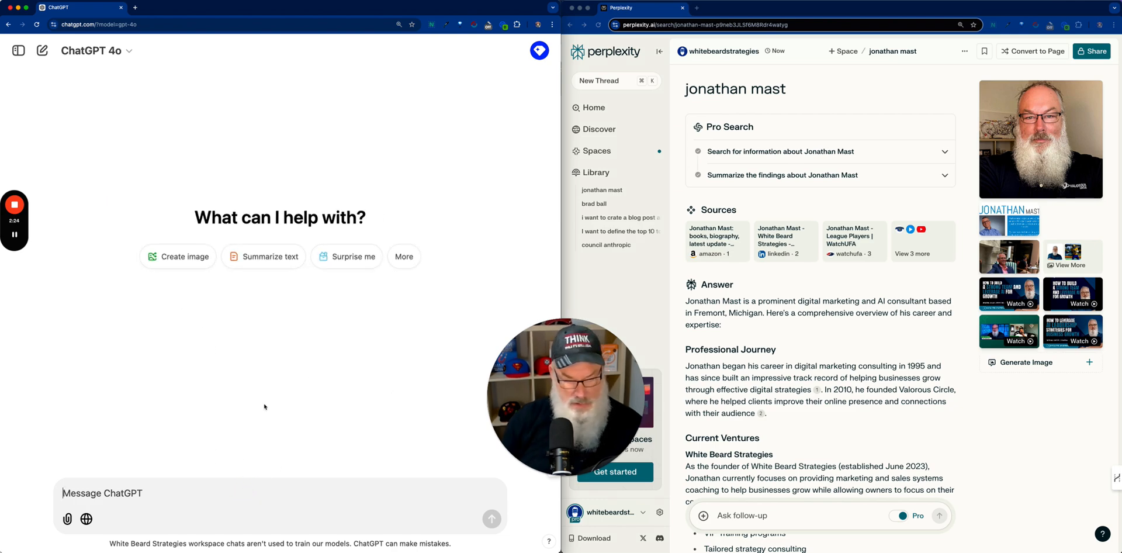
Type 'halloween' and start over with a fresh empty chat.
type("h")
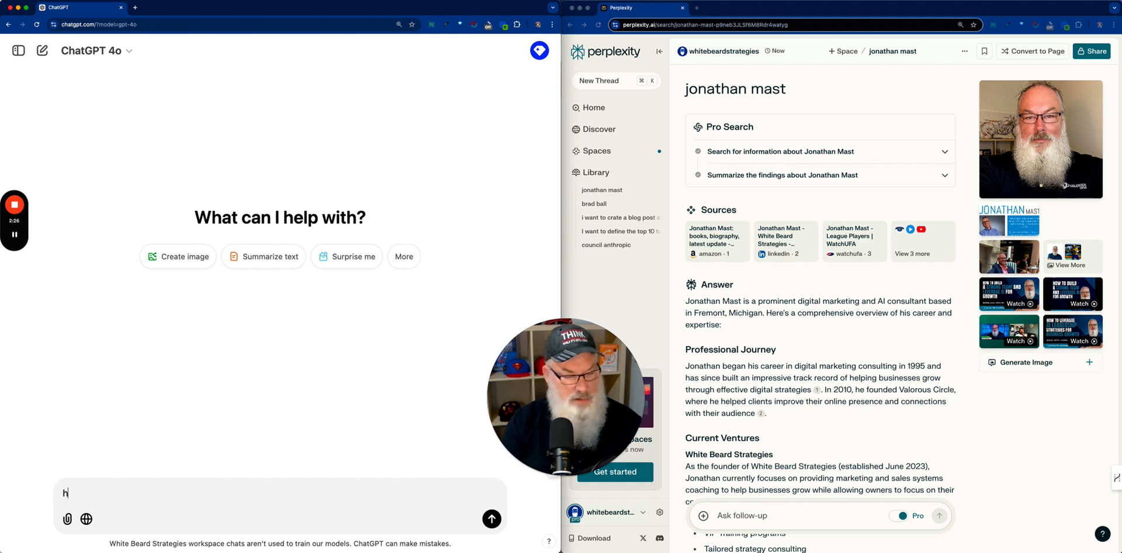
type("alloween")
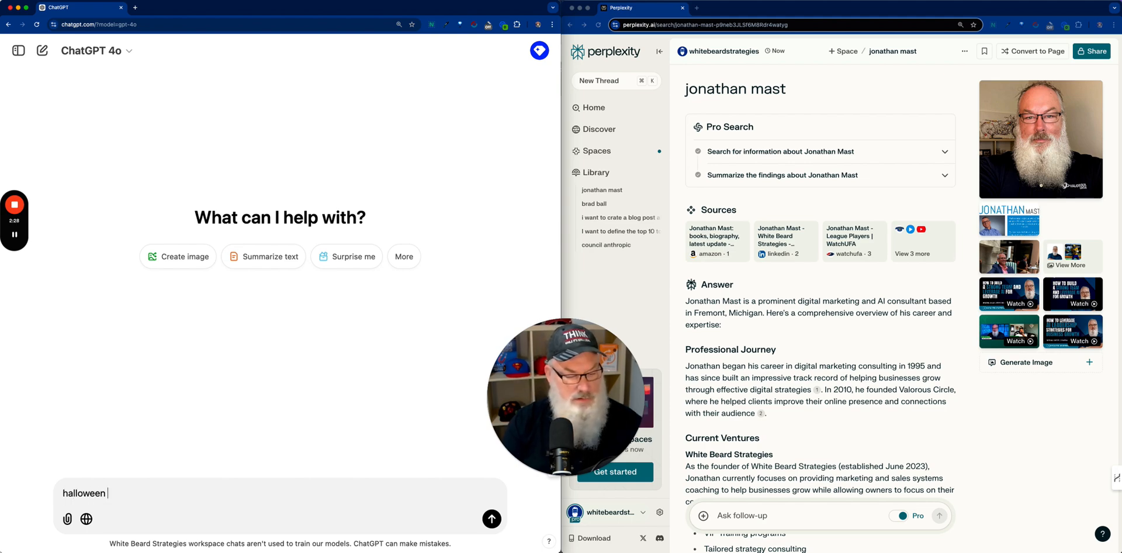
left_click(492, 519)
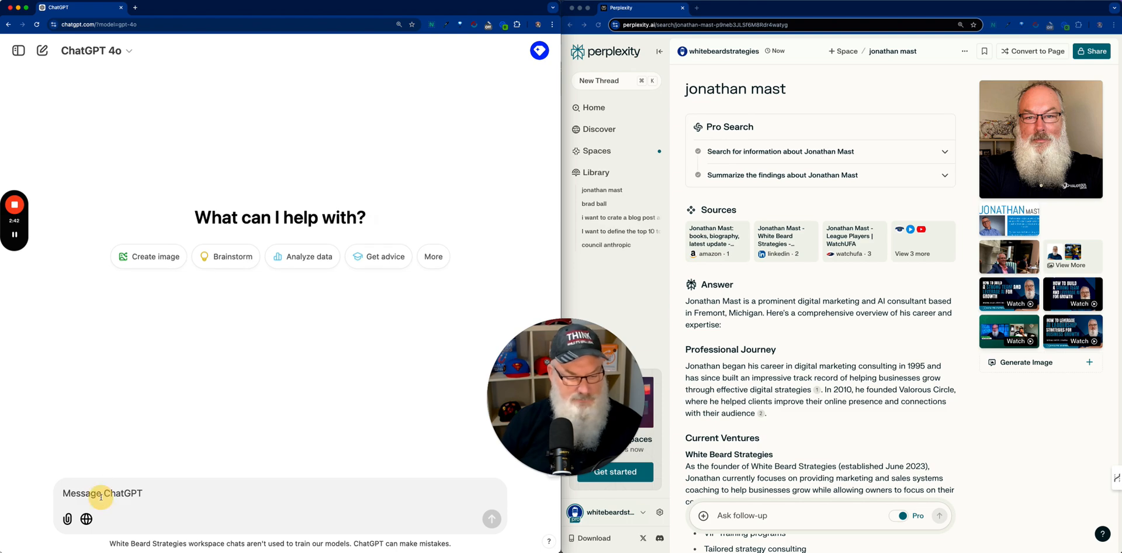
Send 'halloween 2024' to ChatGPT with web search enabled.
type("hallo")
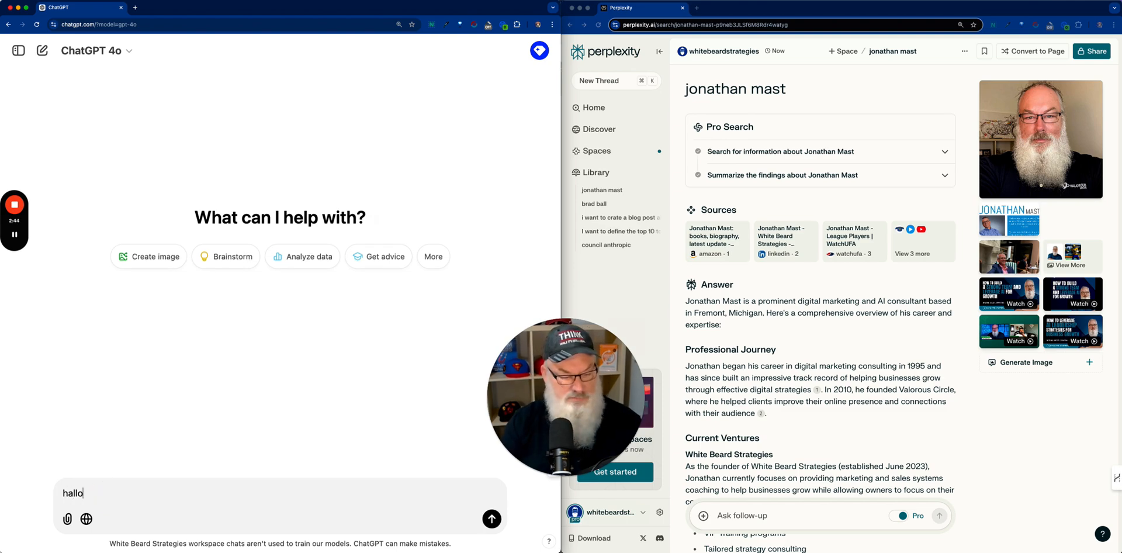
type("halloween 2024")
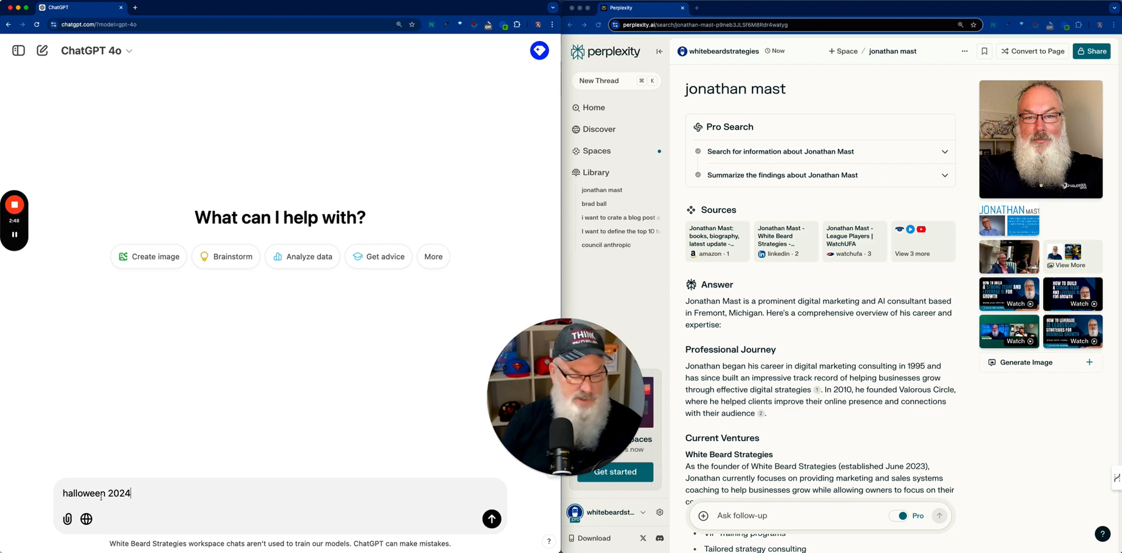
left_click(90, 518)
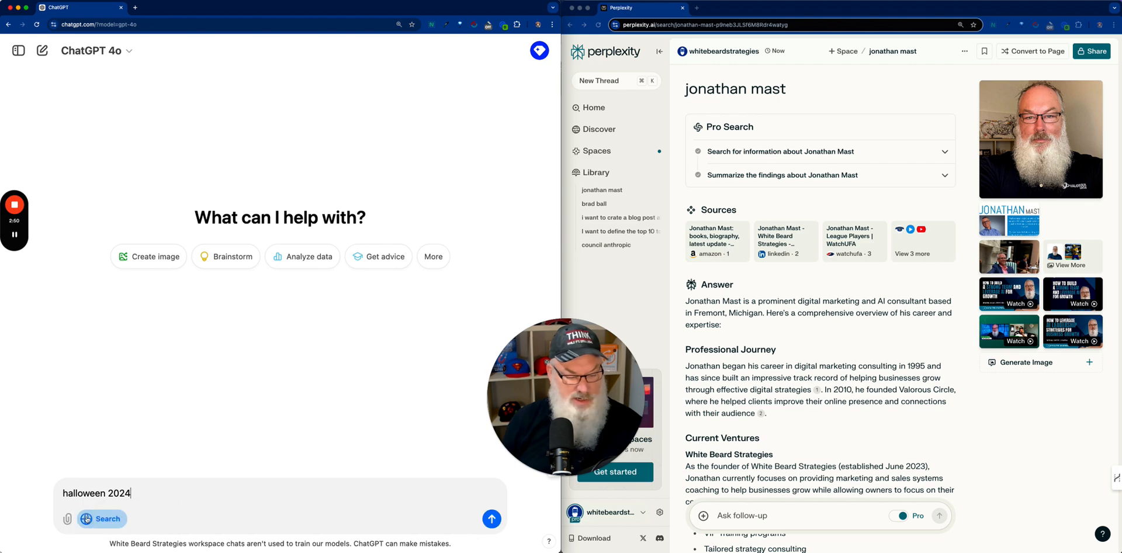
left_click(491, 520)
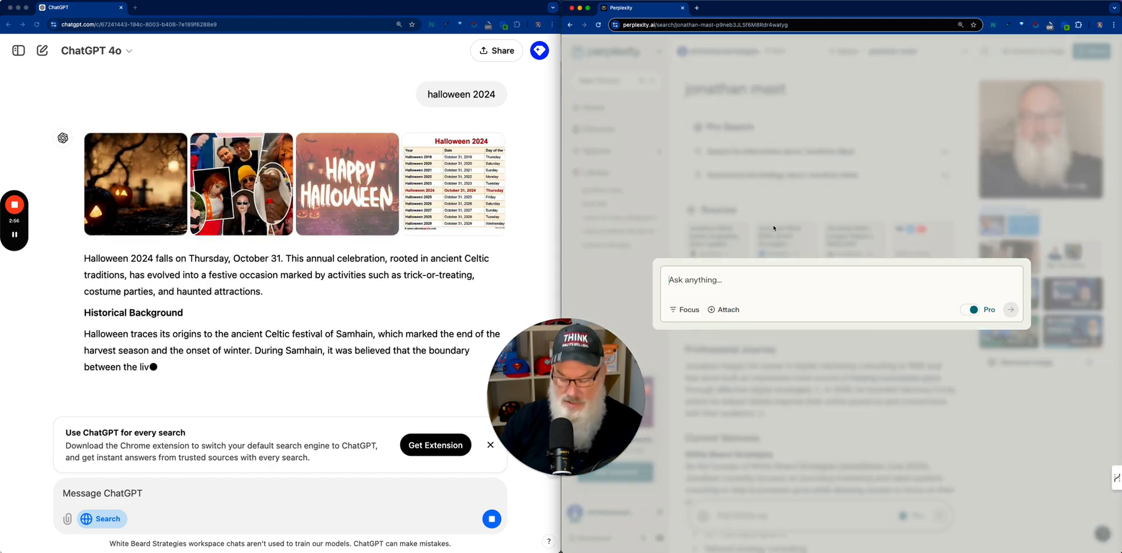
Ask 'halloween 2024' in Perplexity's new thread.
type("hallow")
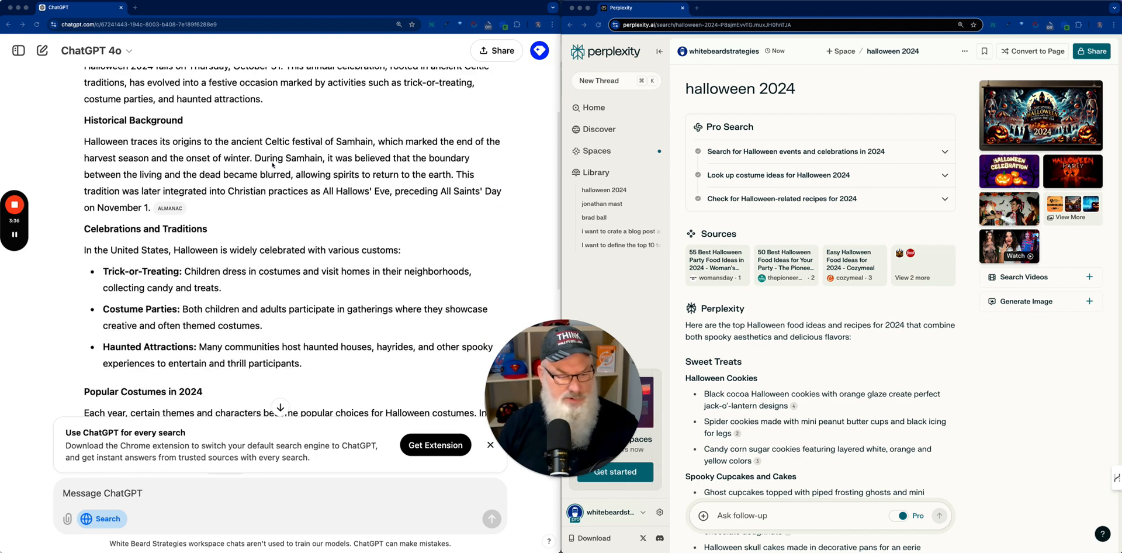
scroll("down", 3)
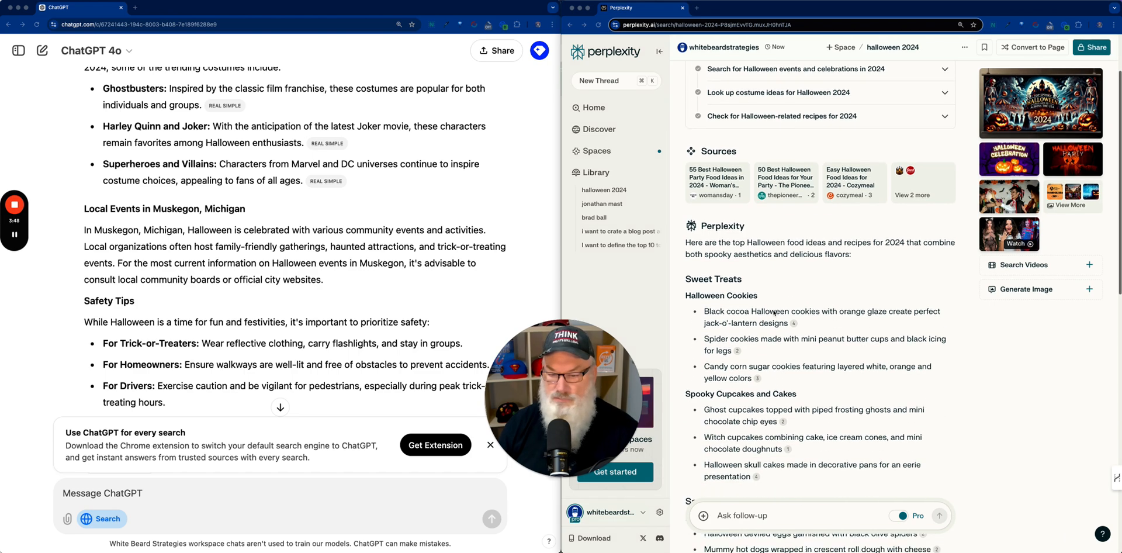
scroll("down", 3)
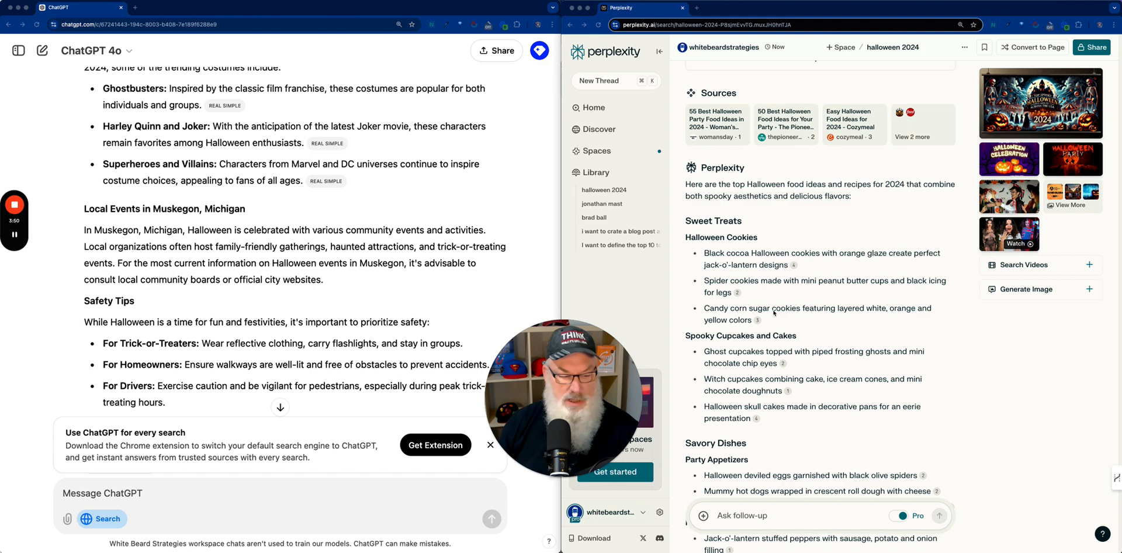
scroll("down", 3)
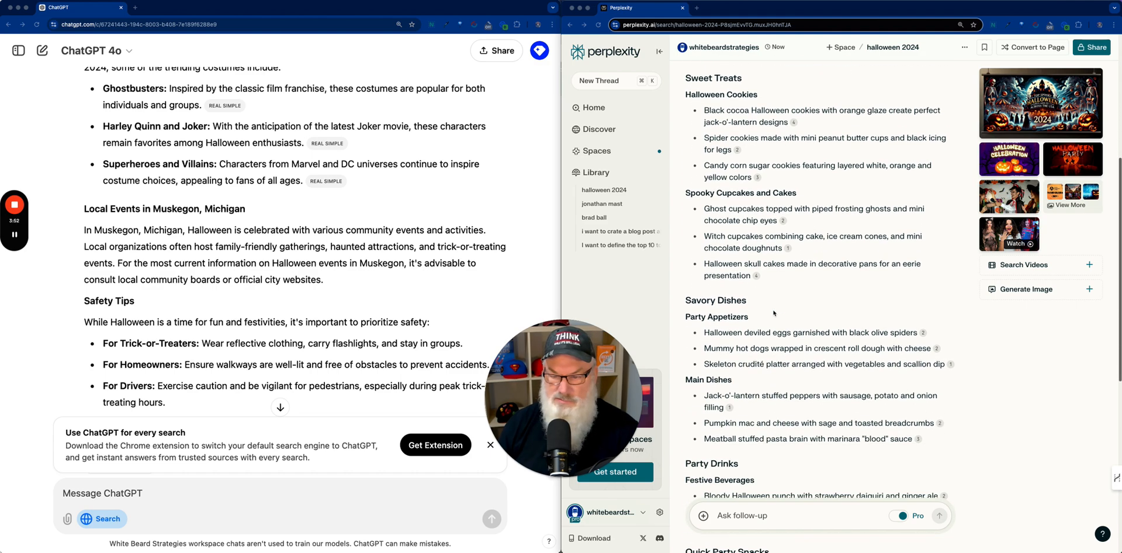
scroll("down", 3)
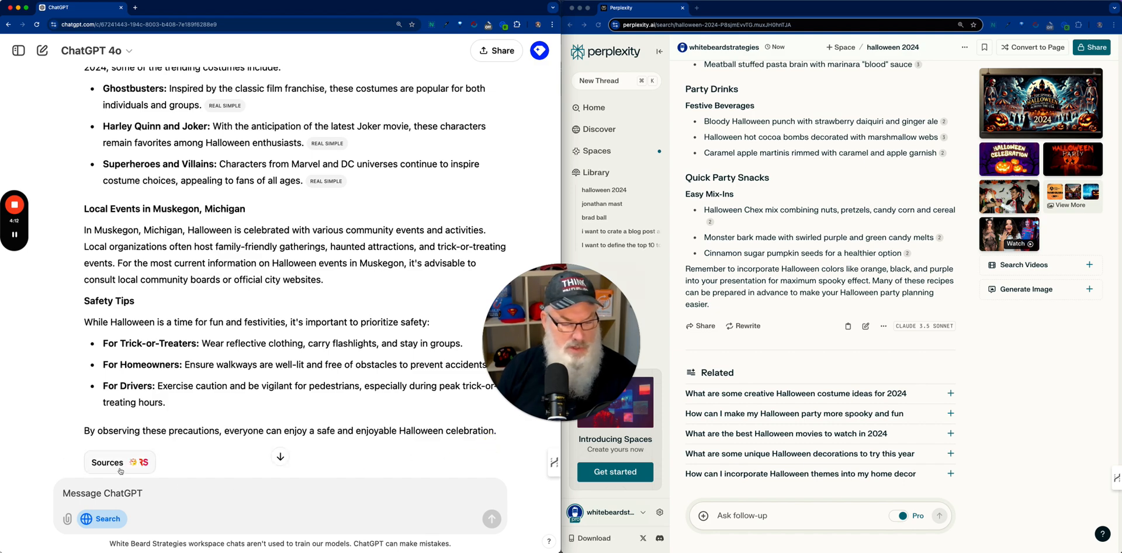
left_click(119, 462)
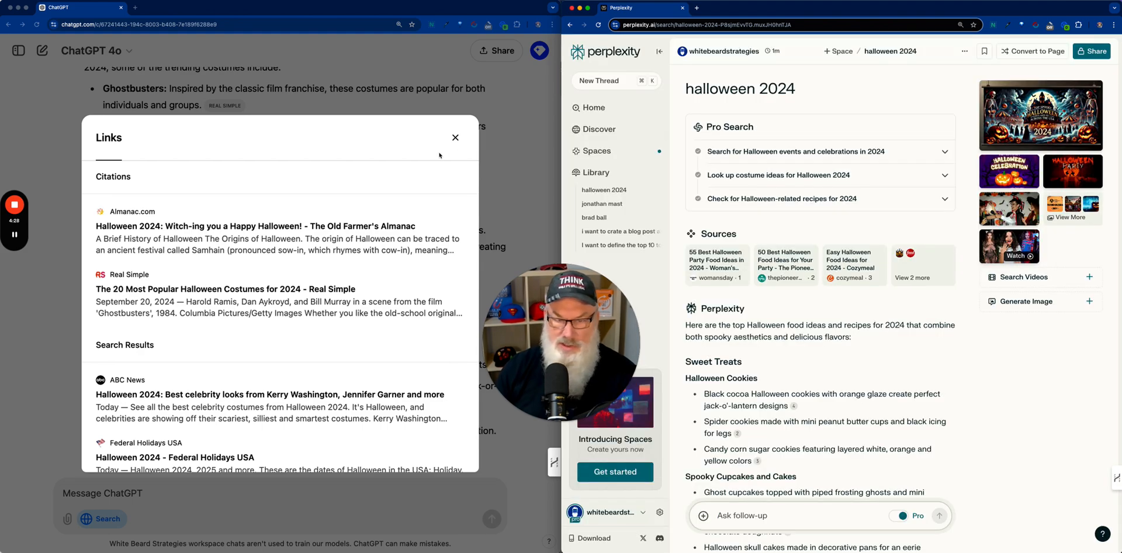
left_click(455, 138)
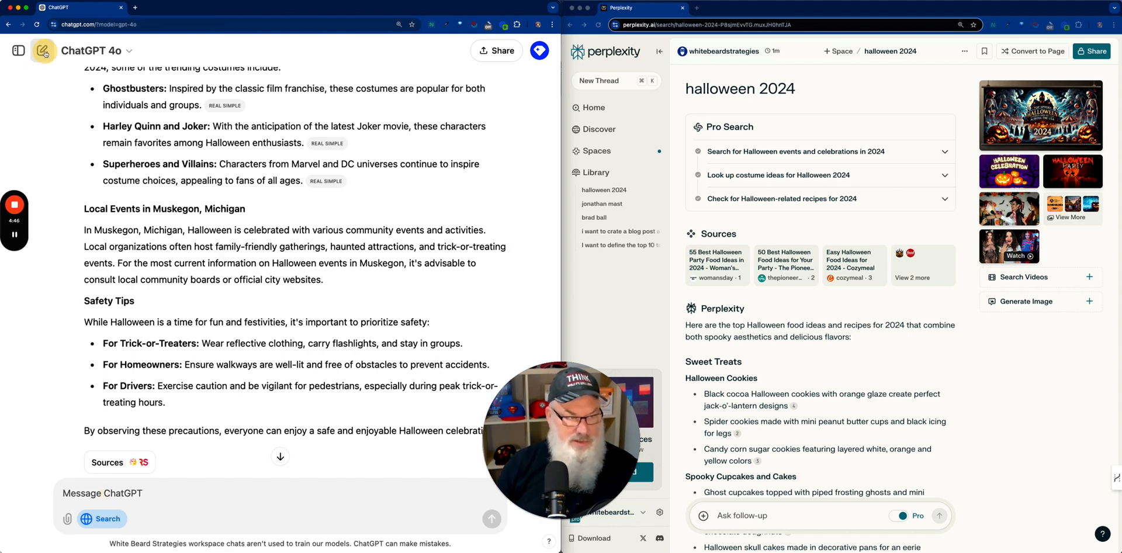
Run 'anker power bank recall' as new searches in both ChatGPT and Perplexity.
left_click(44, 50)
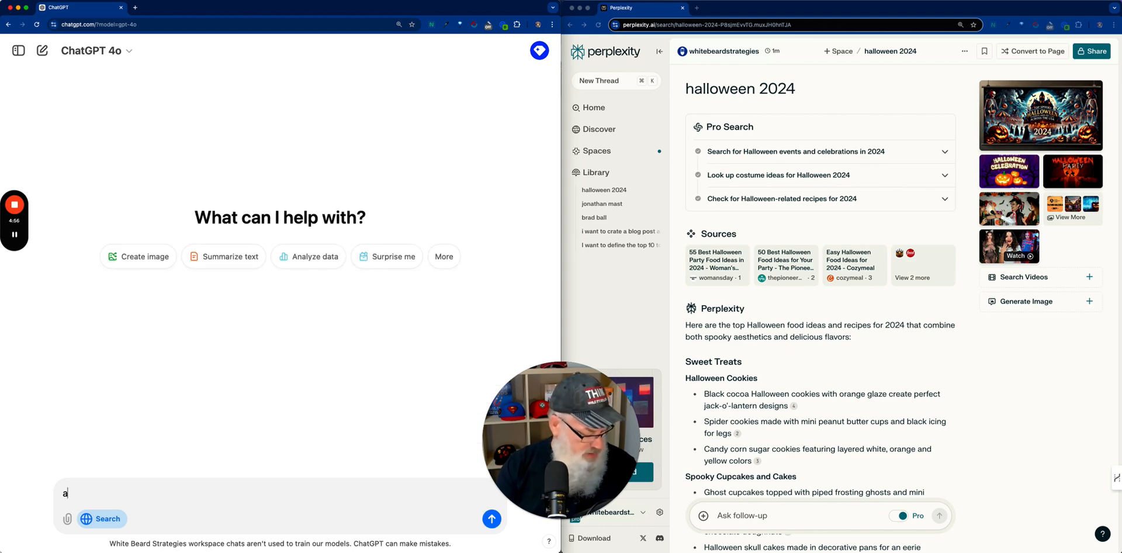
type("anker power bank reca")
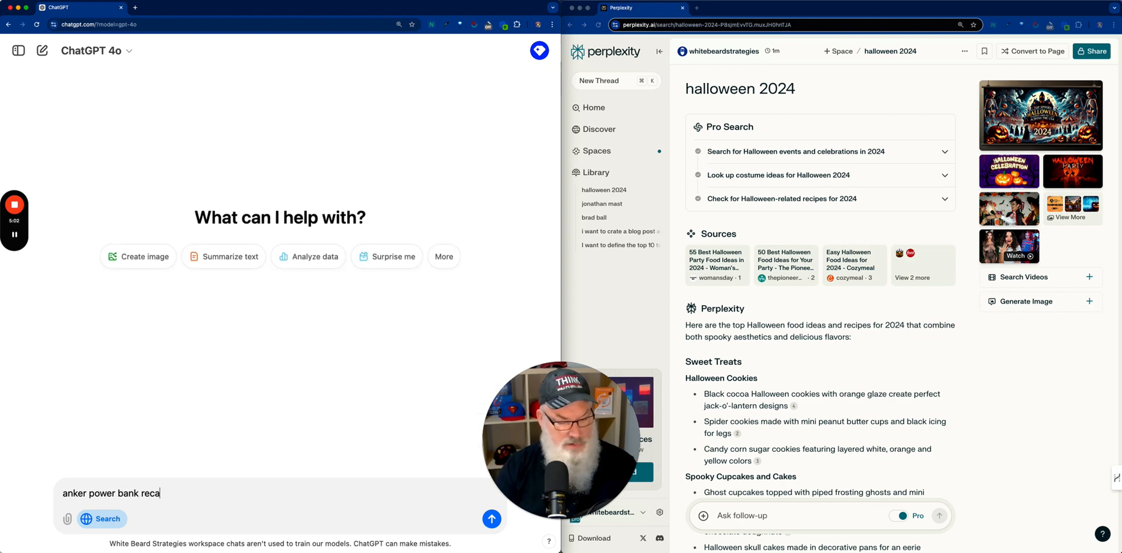
left_click(491, 519)
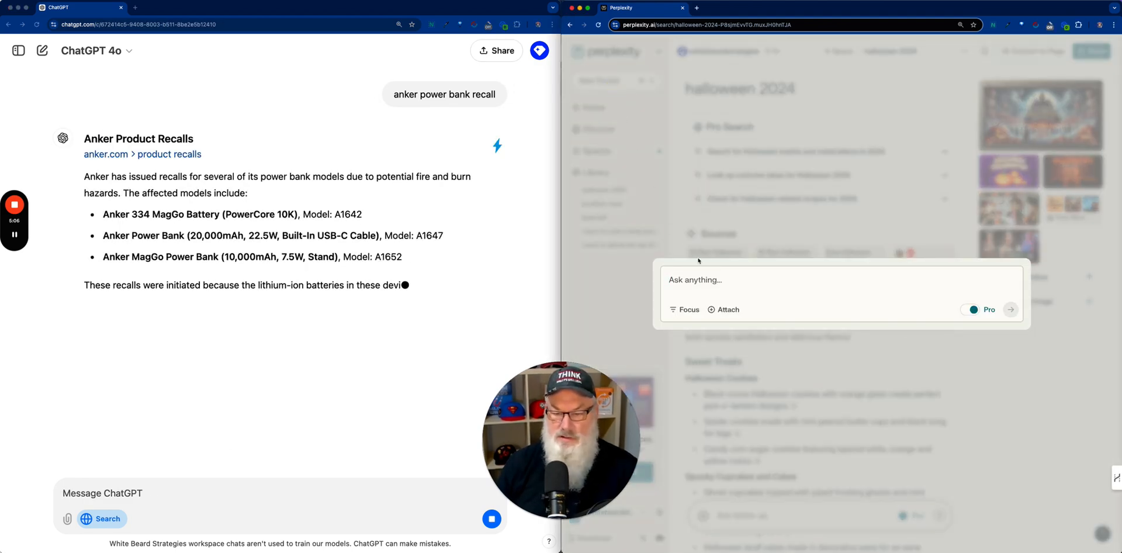
type("anker power bank")
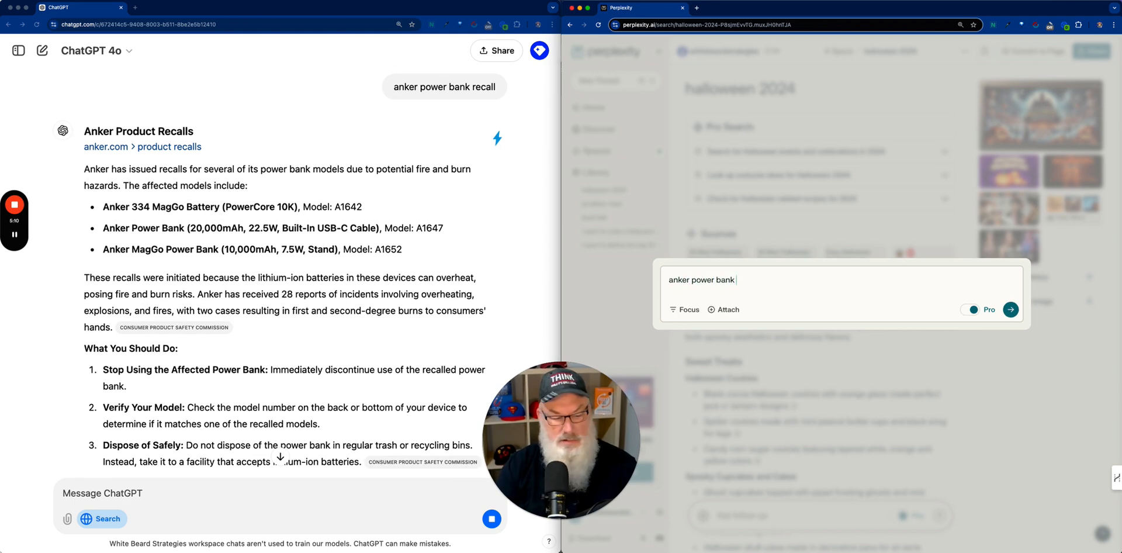
left_click(1010, 310)
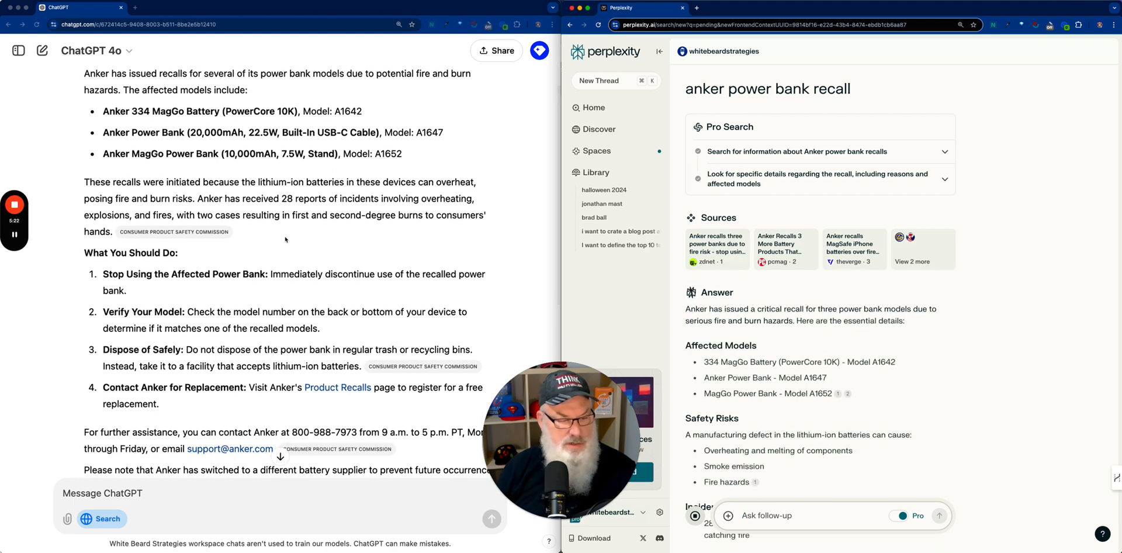
scroll("down", 3)
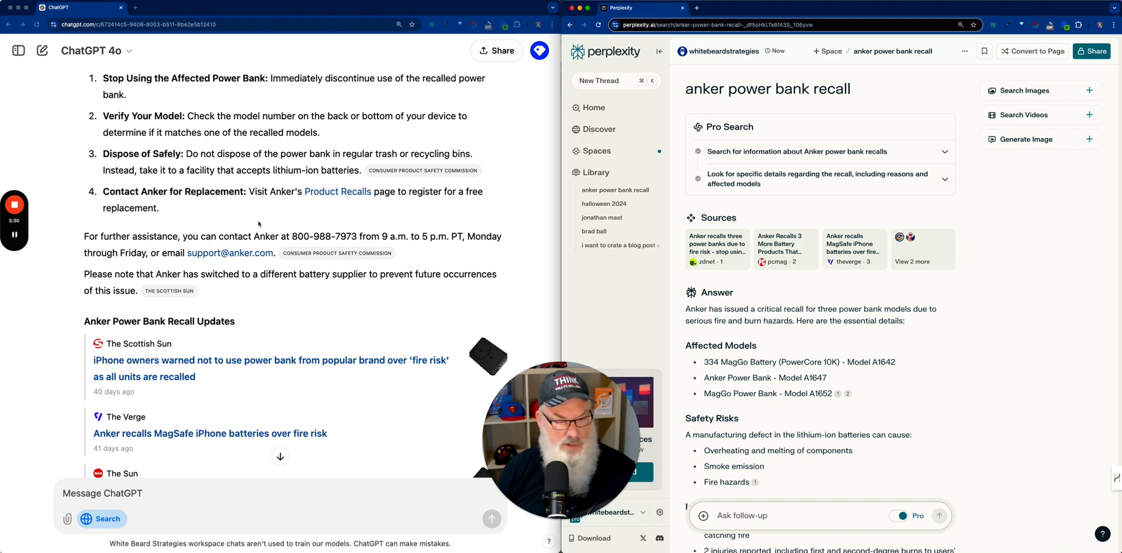
scroll("down", 3)
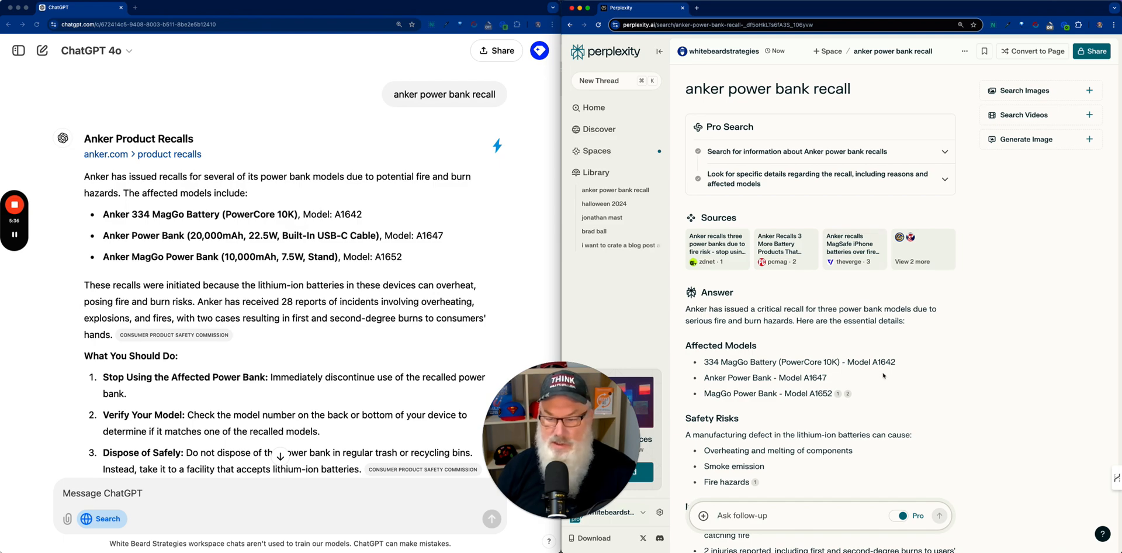
scroll("down", 3)
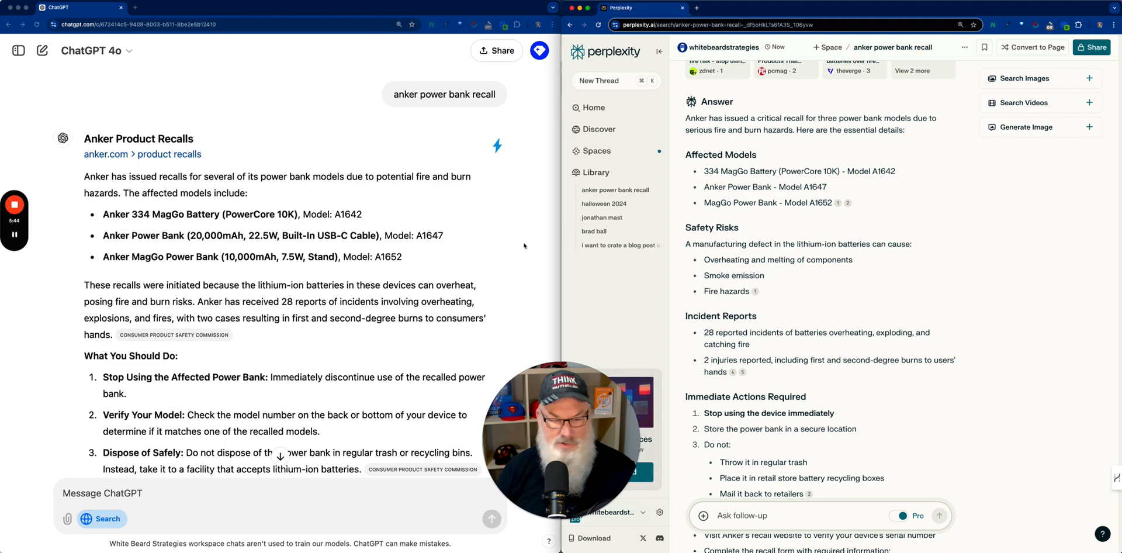
scroll("down", 3)
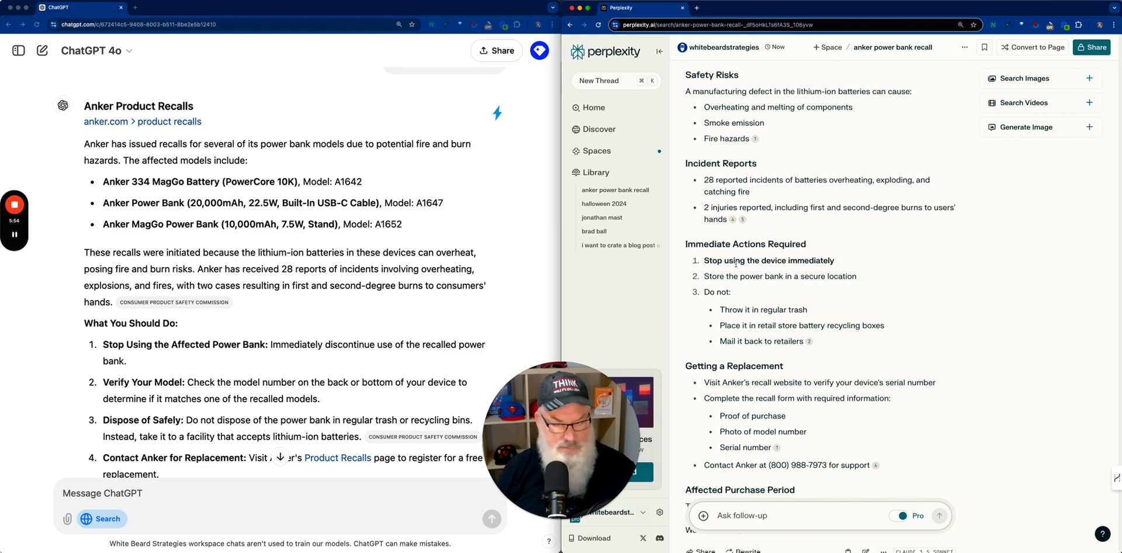
scroll("down", 3)
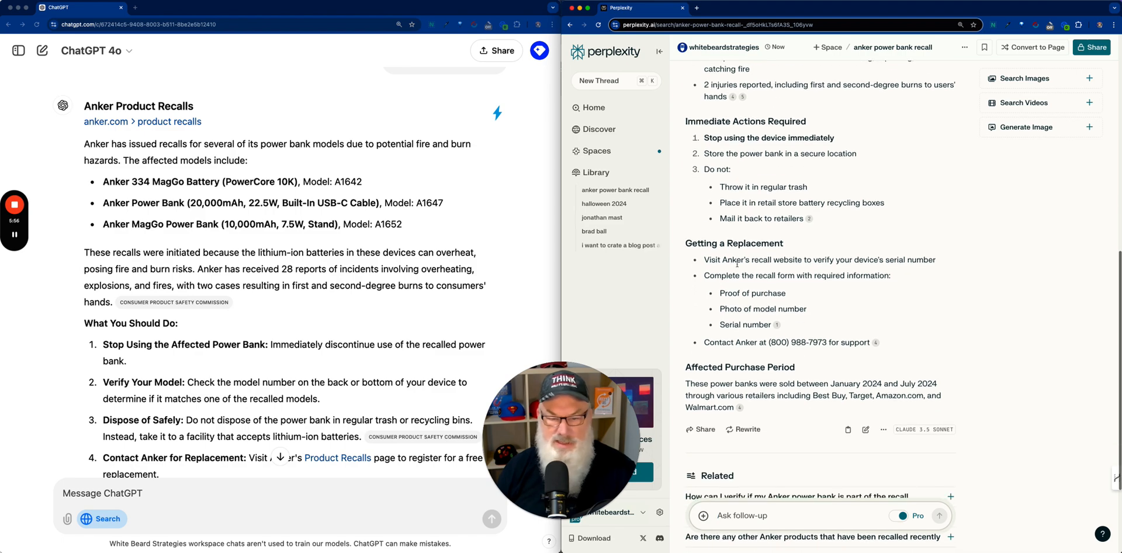
scroll("down", 3)
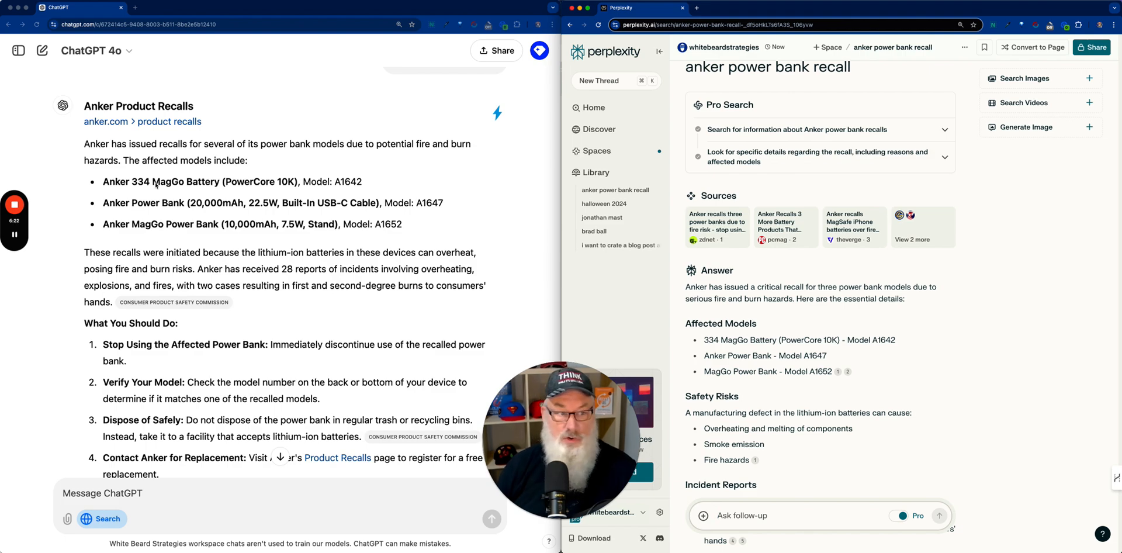
Google 'anker power bank recall', expand the AI Overview, then return to Perplexity's sources.
double_click(103, 106)
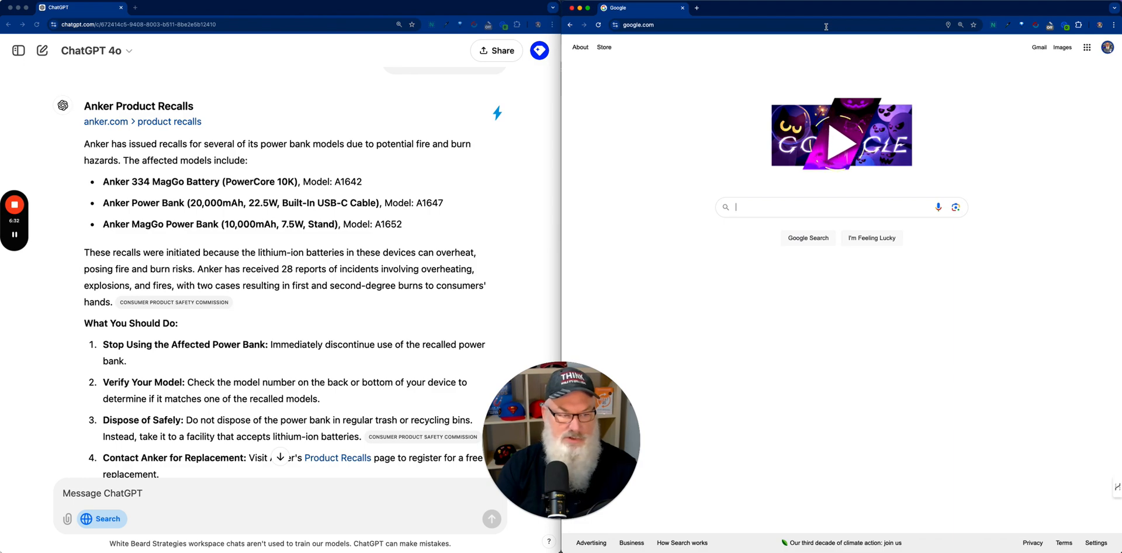
type("anker pw")
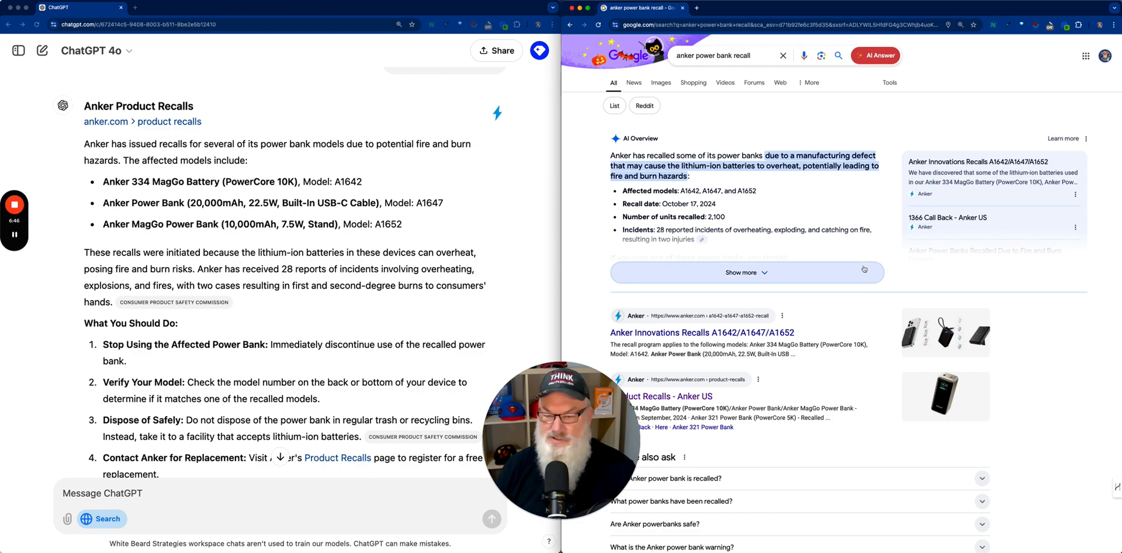
left_click(746, 272)
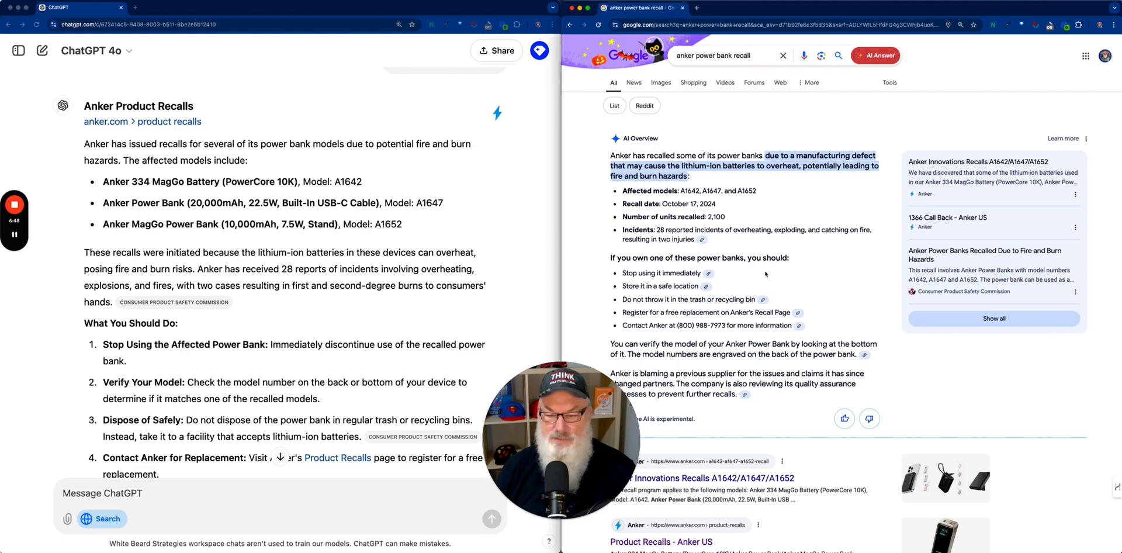
mouse_move(799, 271)
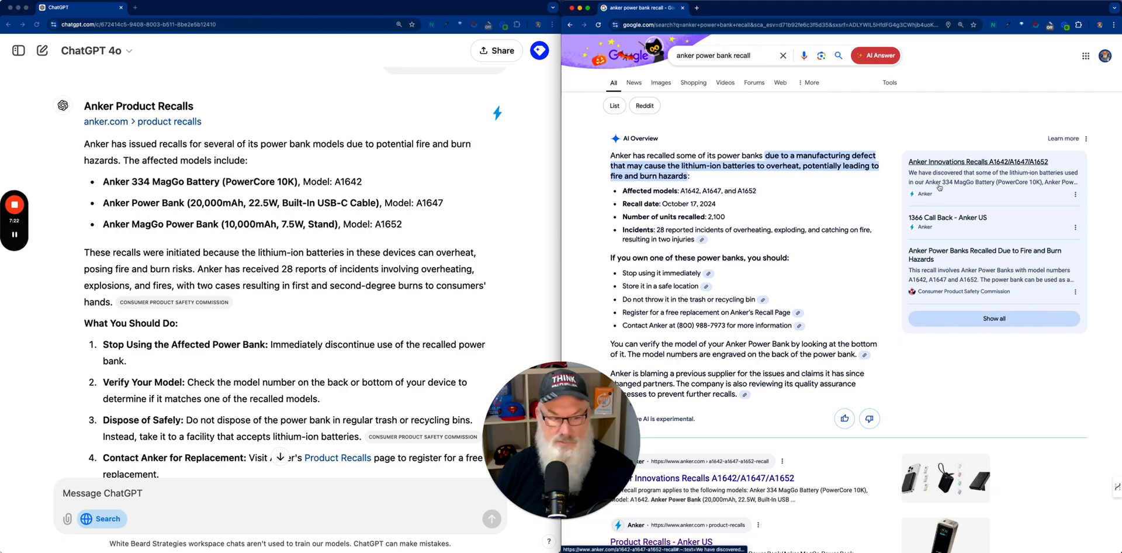
scroll("down", 3)
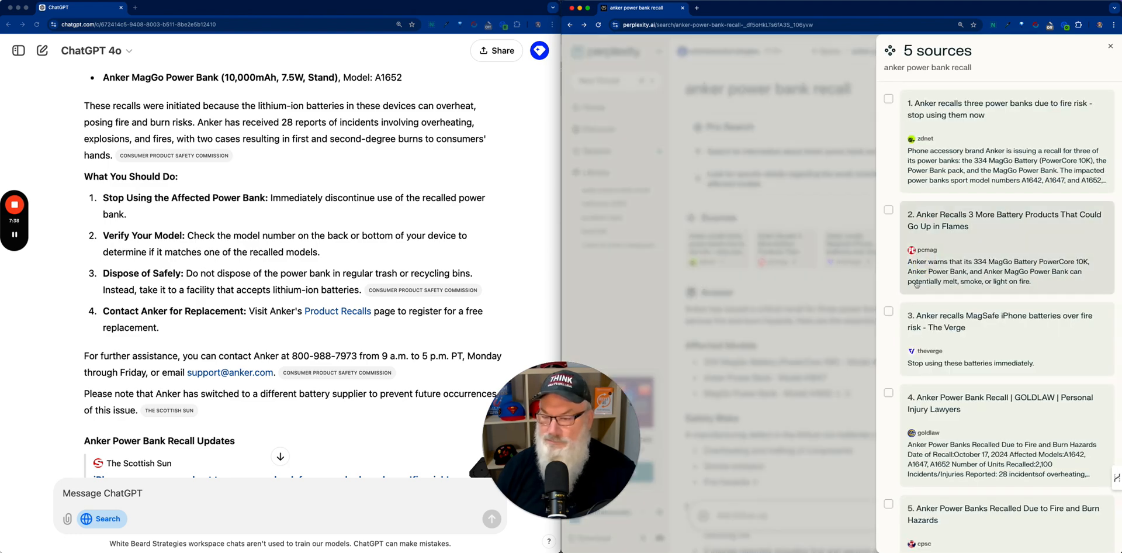
Close Perplexity's sources sidebar and read the recall answer down to related questions.
left_click(1110, 44)
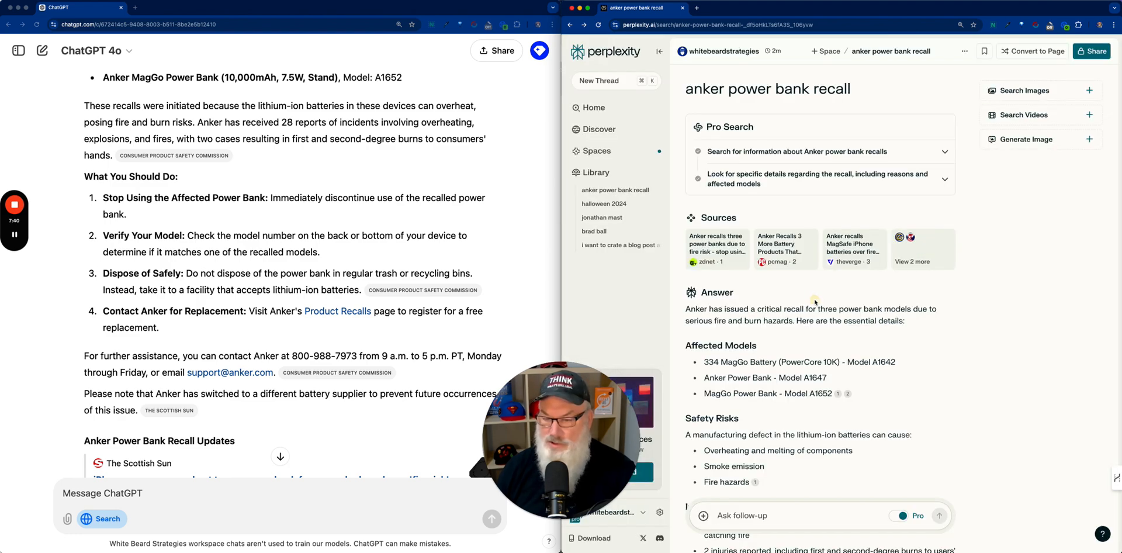
scroll("down", 3)
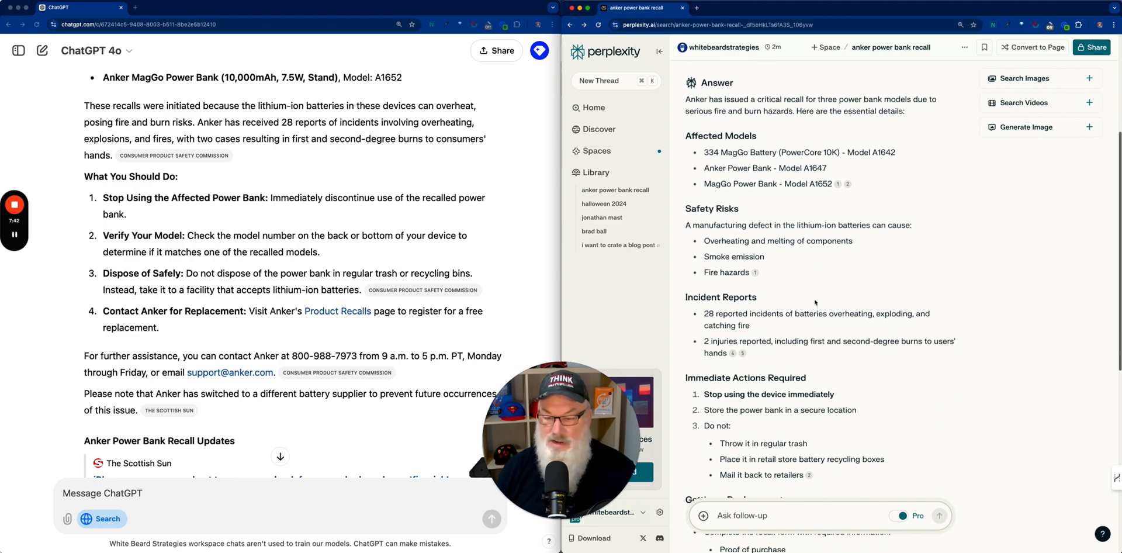
scroll("down", 3)
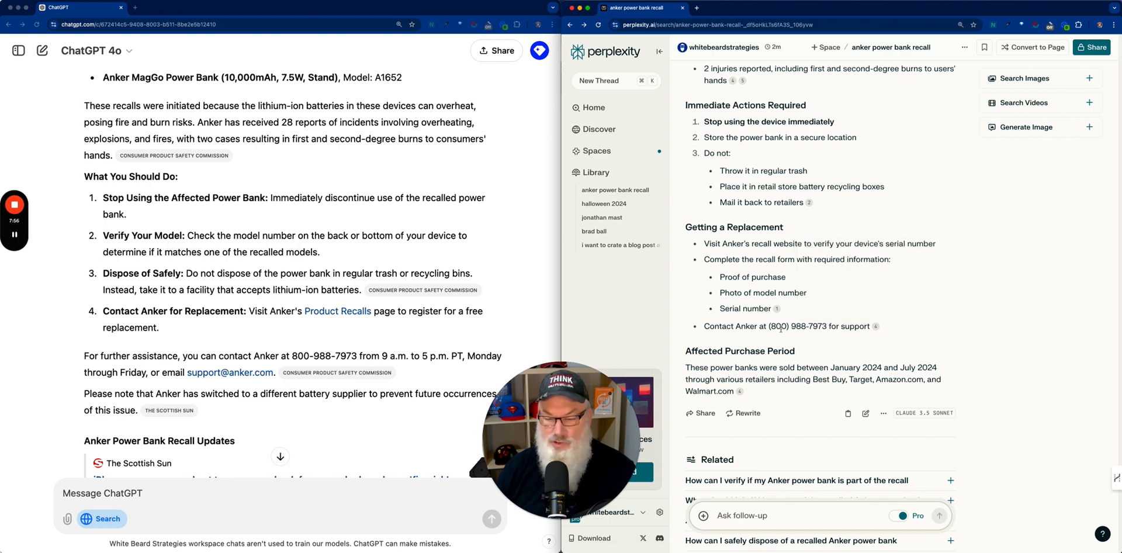
scroll("down", 3)
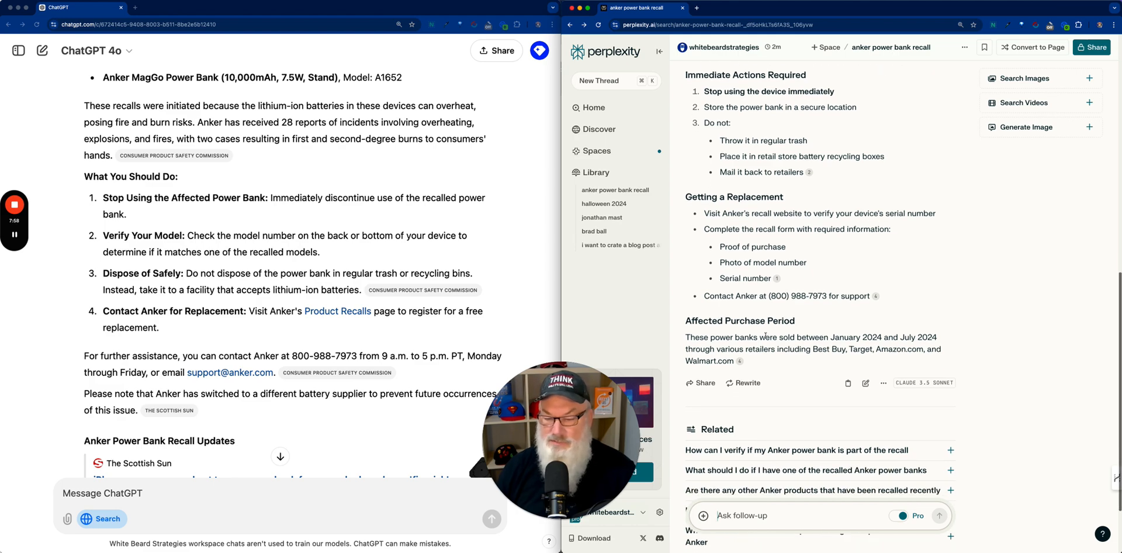